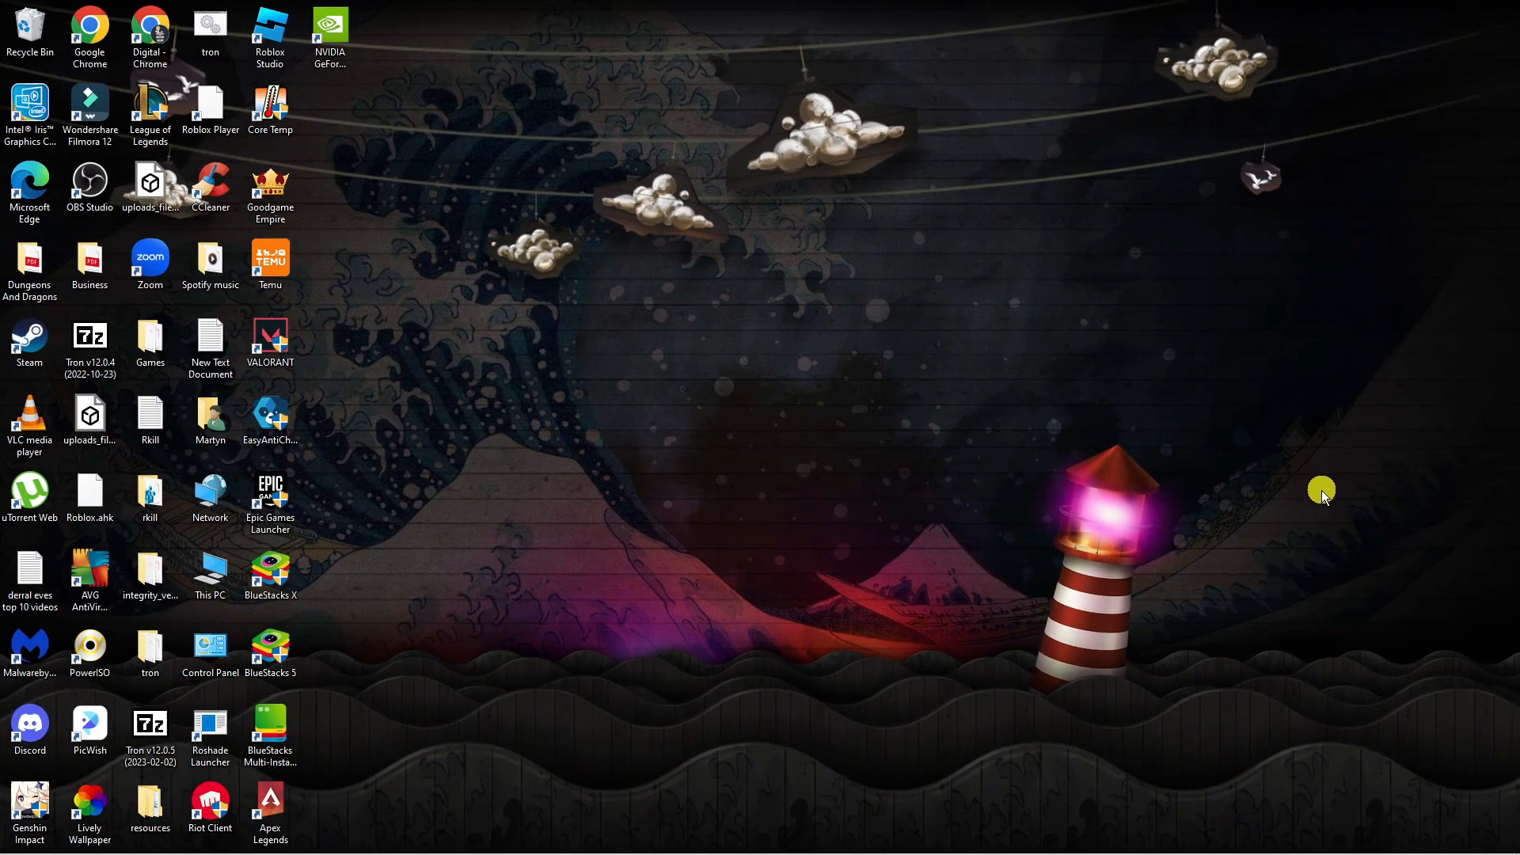
{"action": "mouse_move", "coordinate": [1185, 454]}
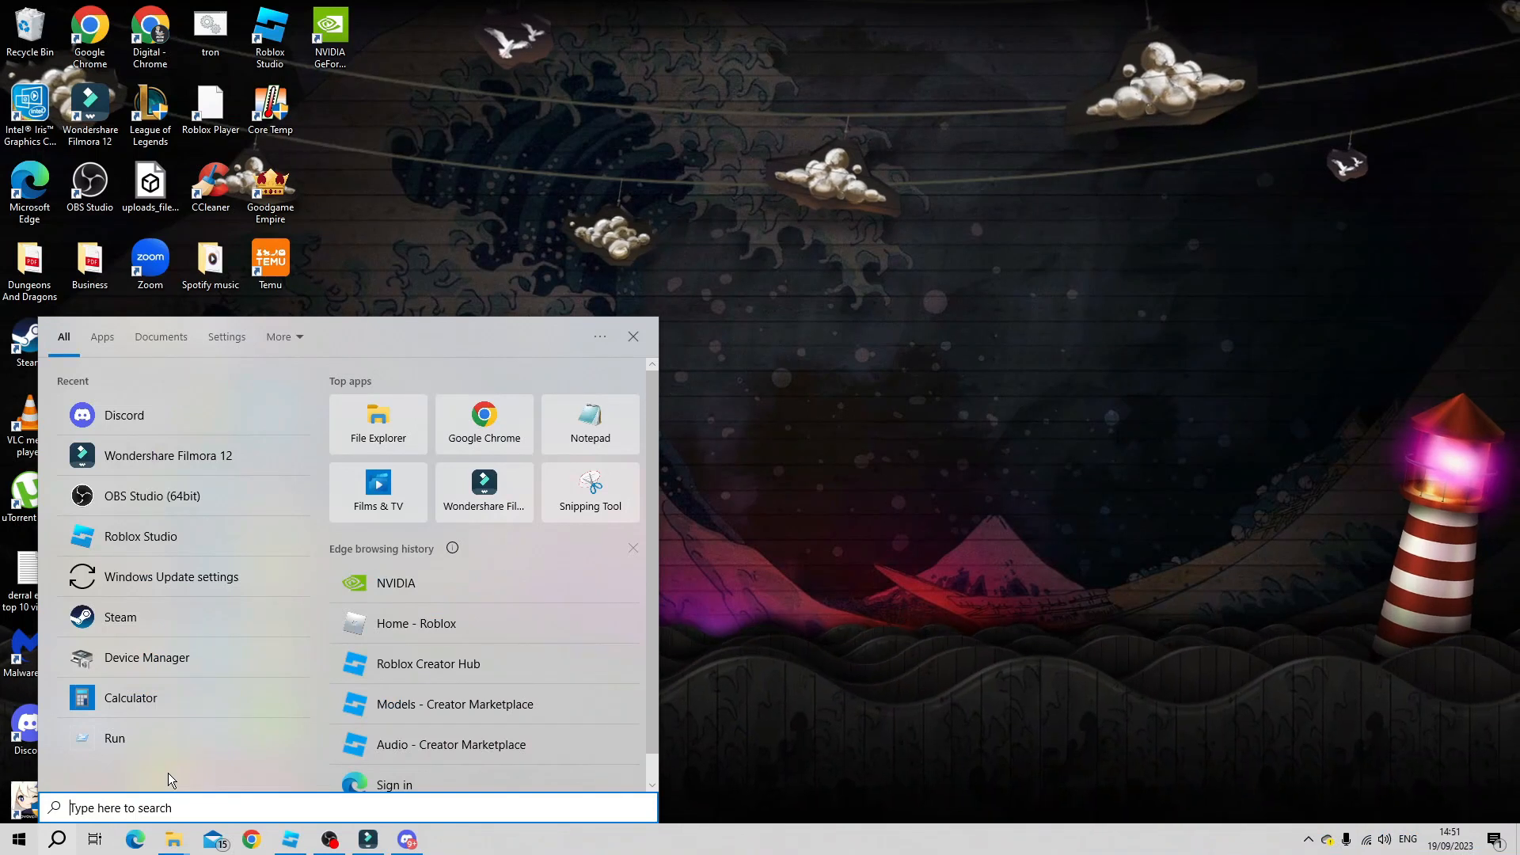
Search the Start menu for 'settings' and launch the Settings app.
{"action": "type", "text": "settings"}
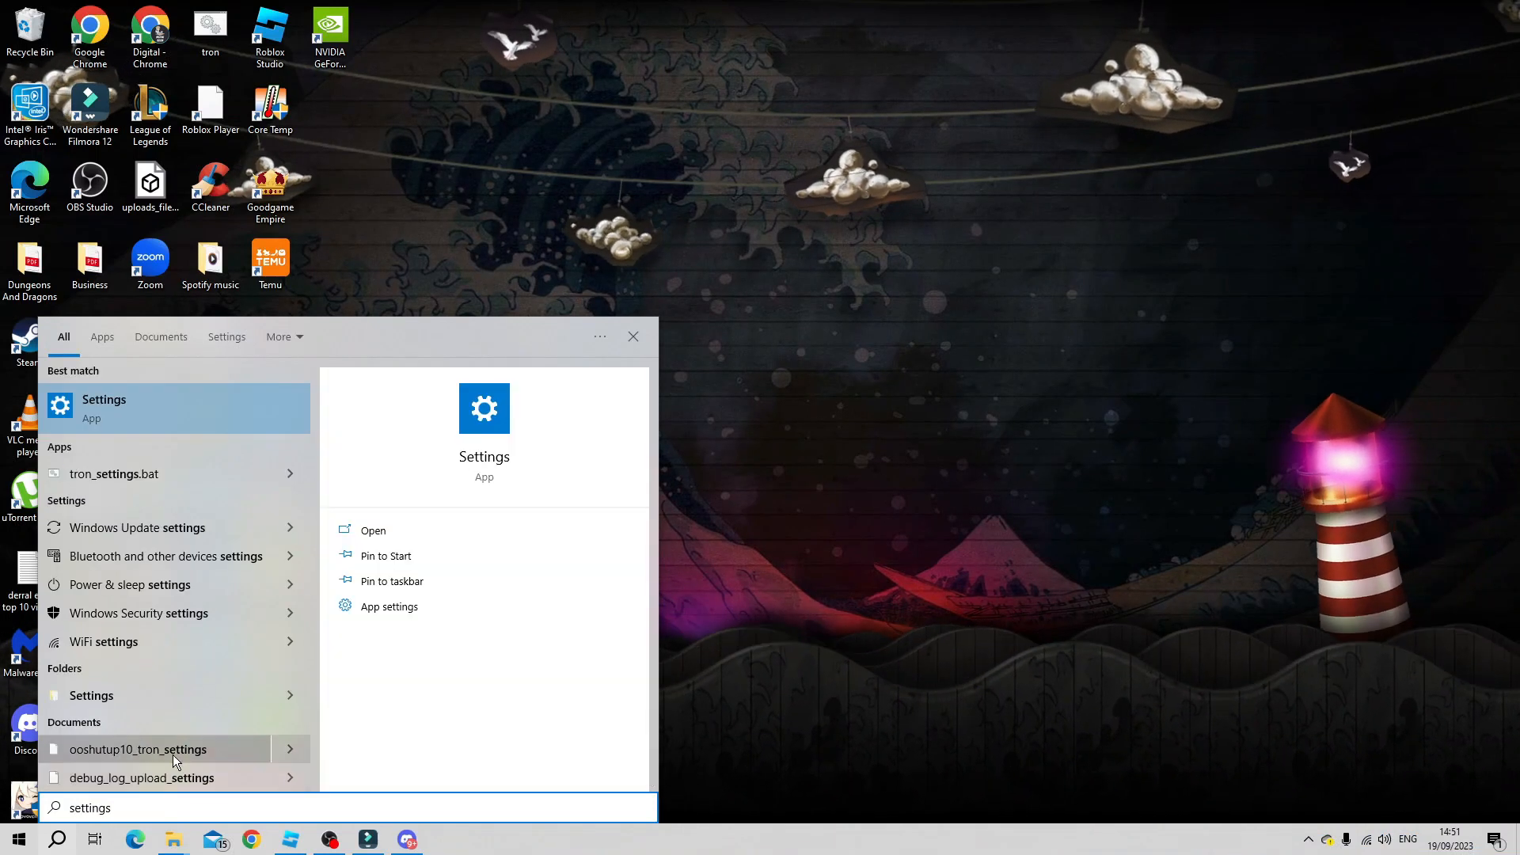
{"action": "left_click", "coordinate": [373, 531]}
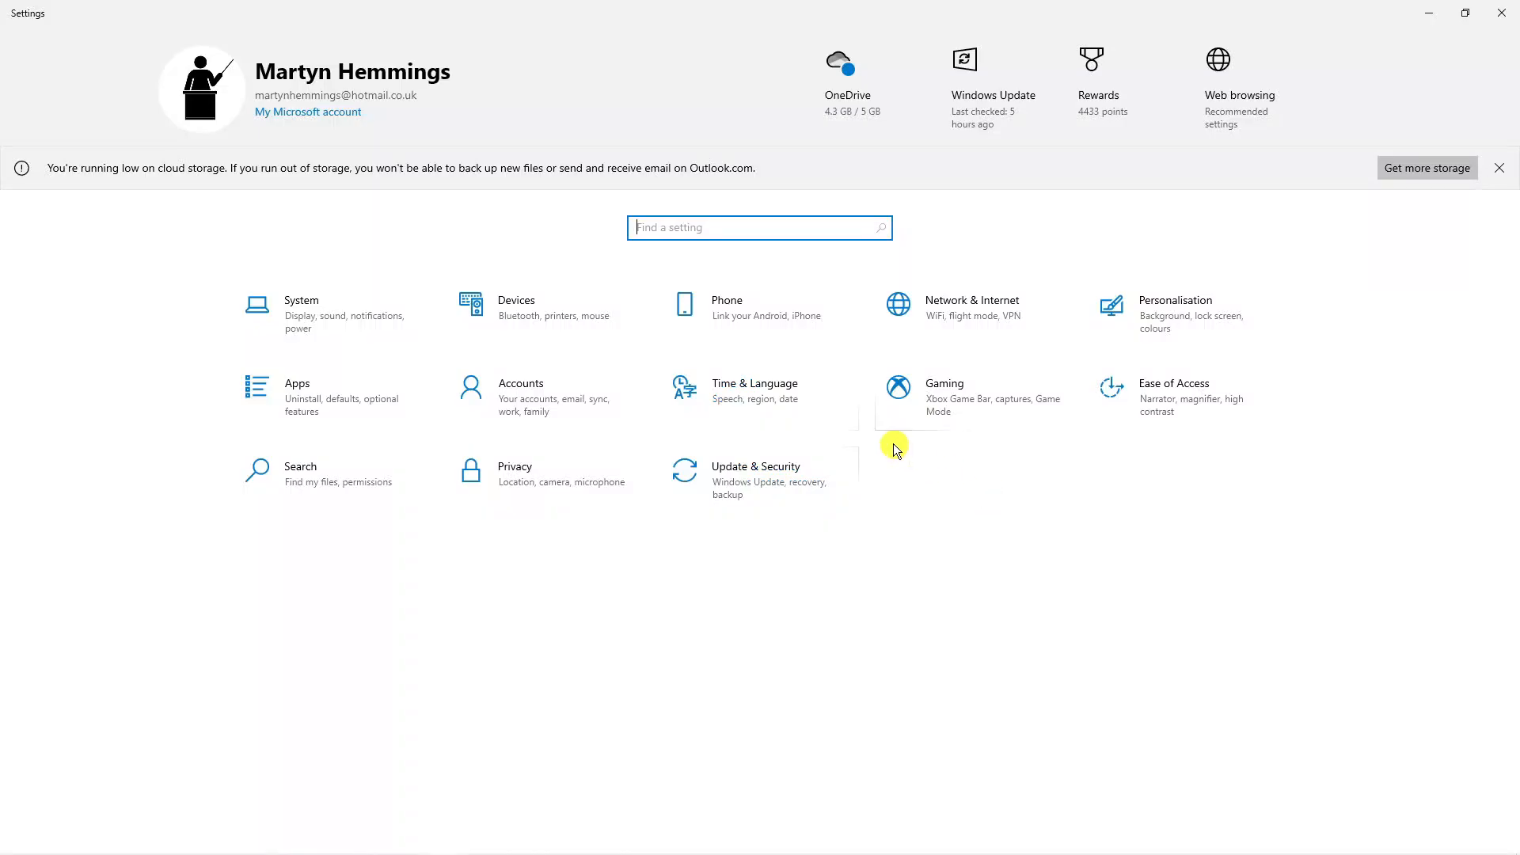
{"action": "mouse_move", "coordinate": [784, 392]}
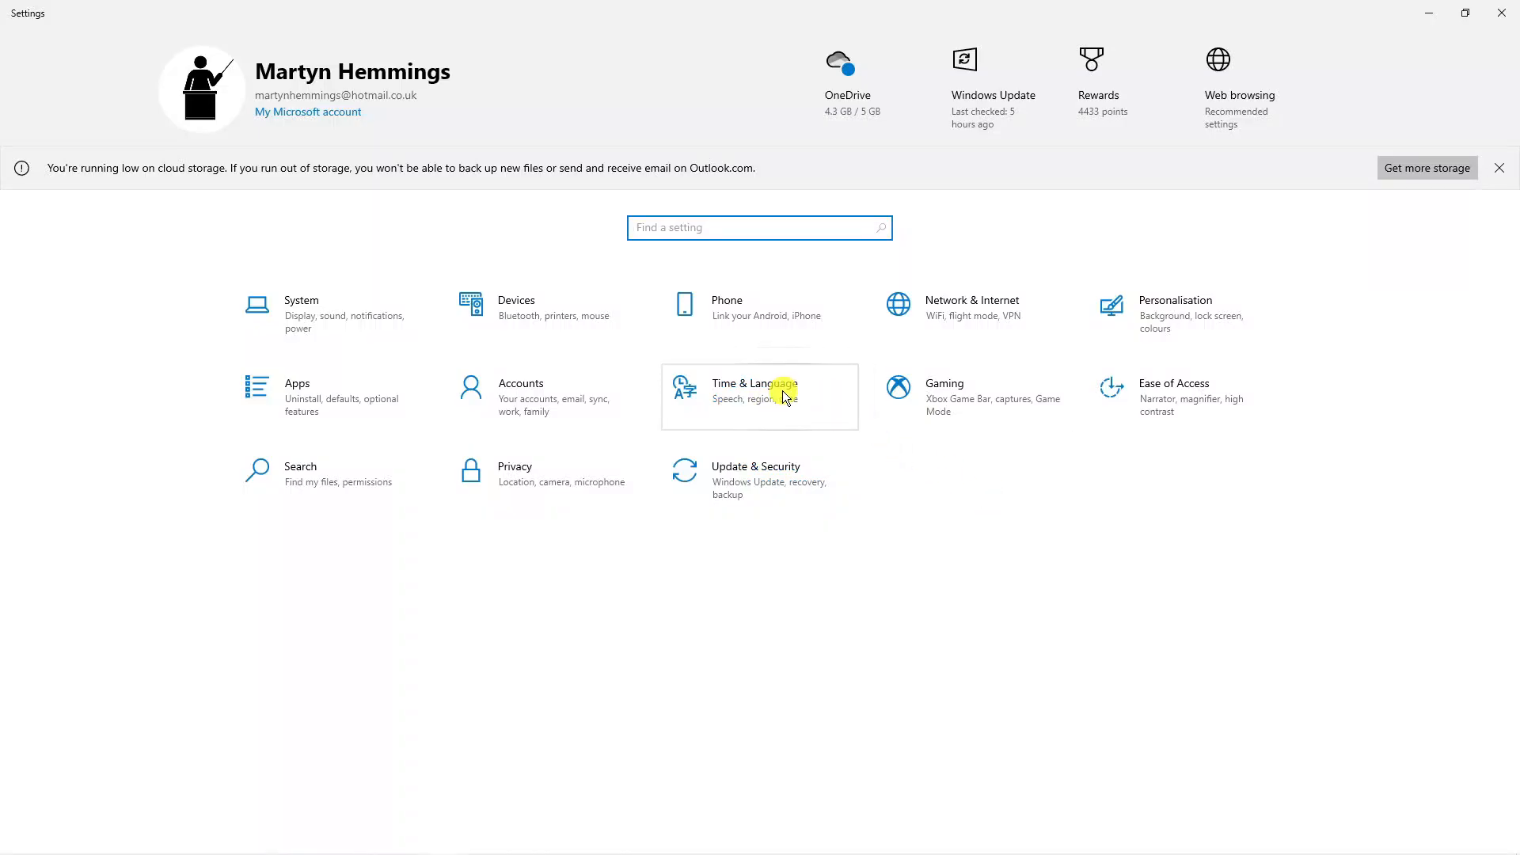
Go to Time & Language, switch 'Set the time automatically' off, and cancel the manual change dialog.
{"action": "left_click", "coordinate": [755, 396]}
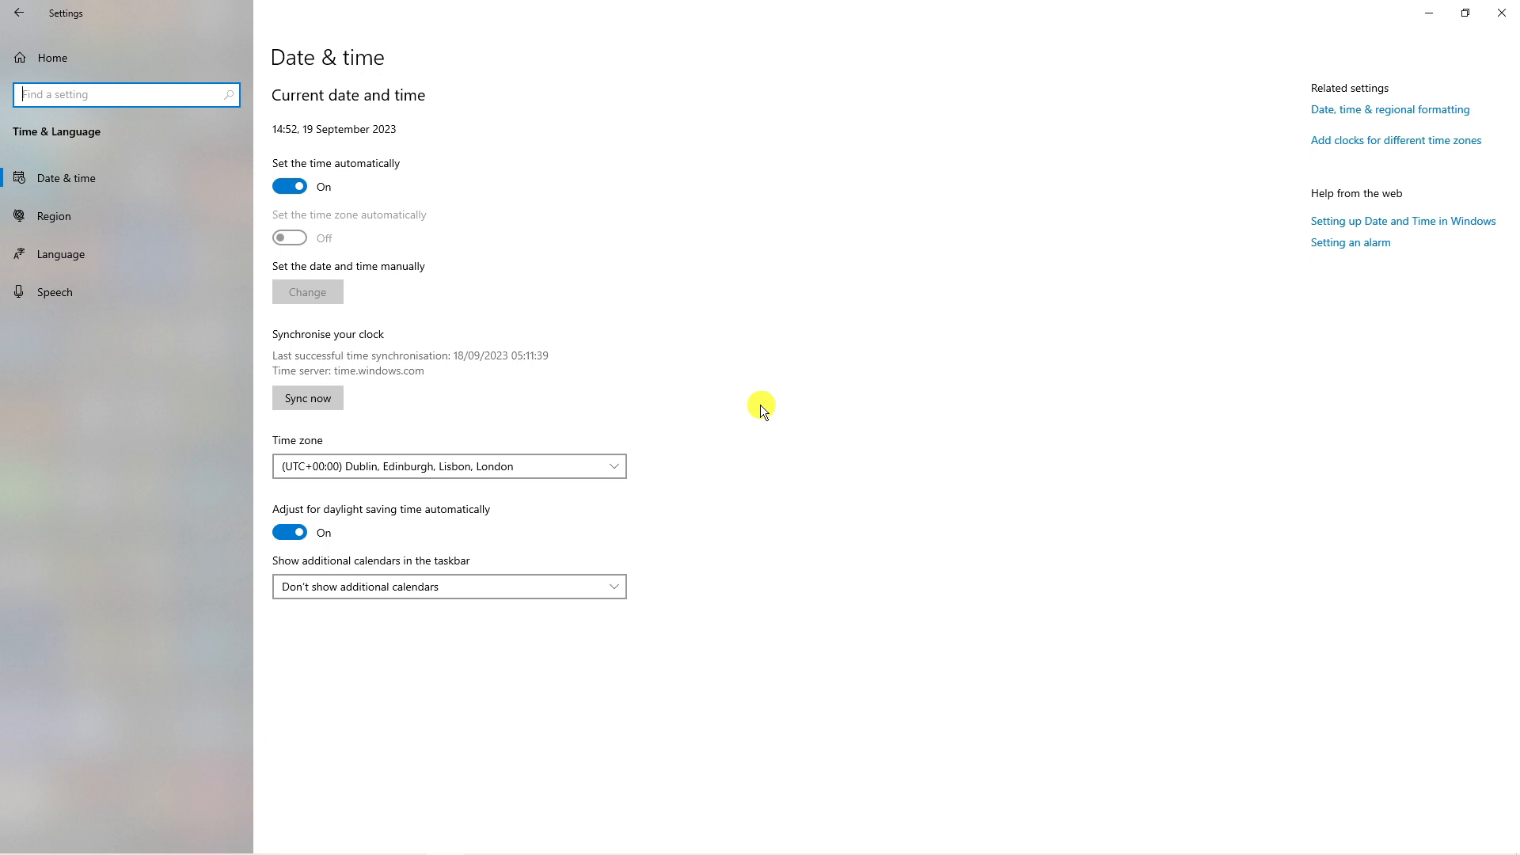
{"action": "mouse_move", "coordinate": [335, 180]}
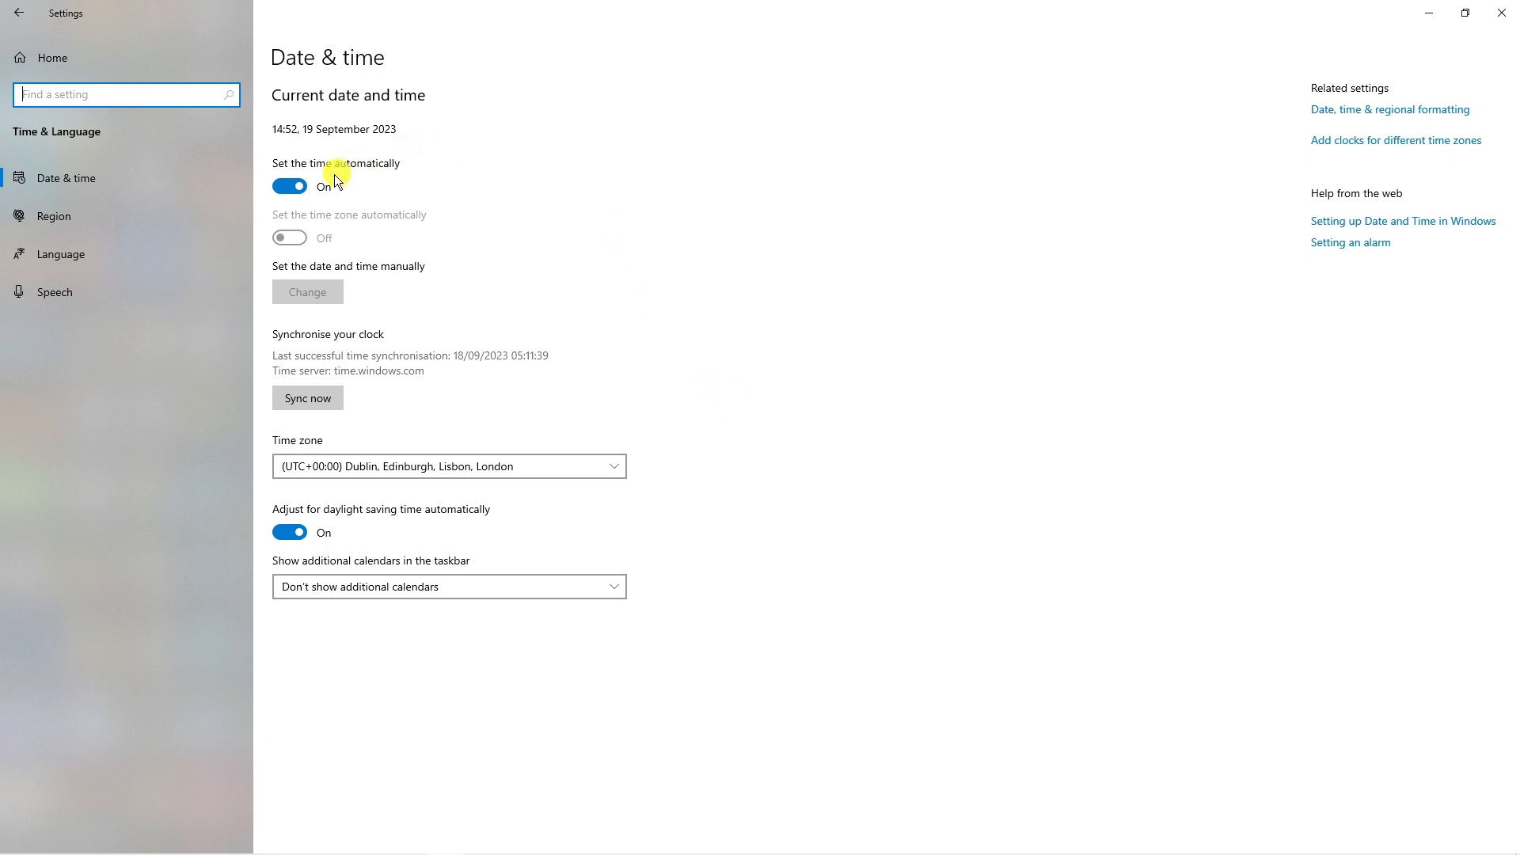
{"action": "mouse_move", "coordinate": [288, 185]}
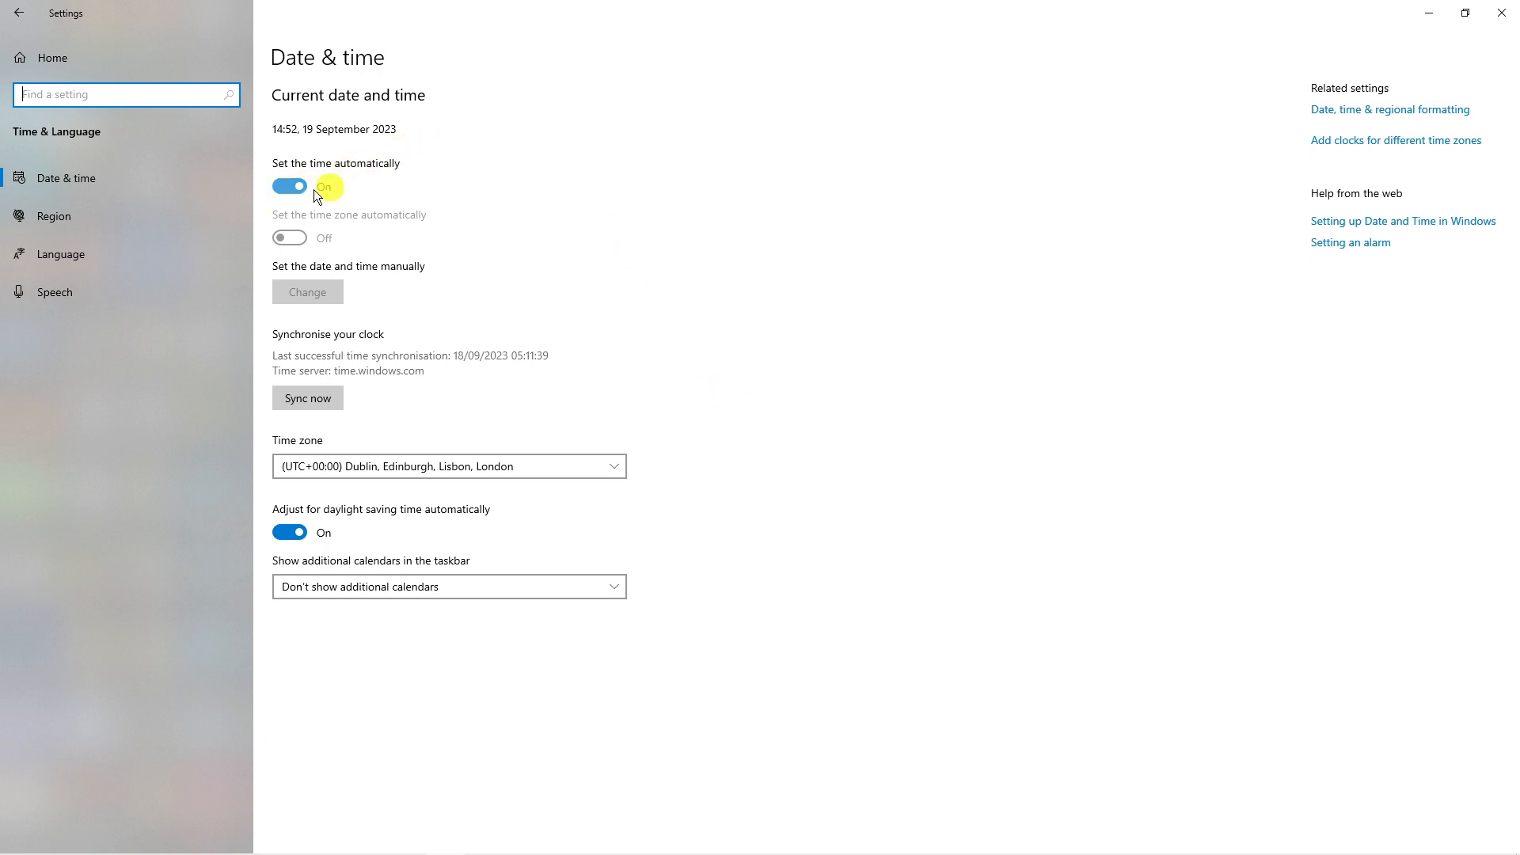
{"action": "mouse_move", "coordinate": [429, 199]}
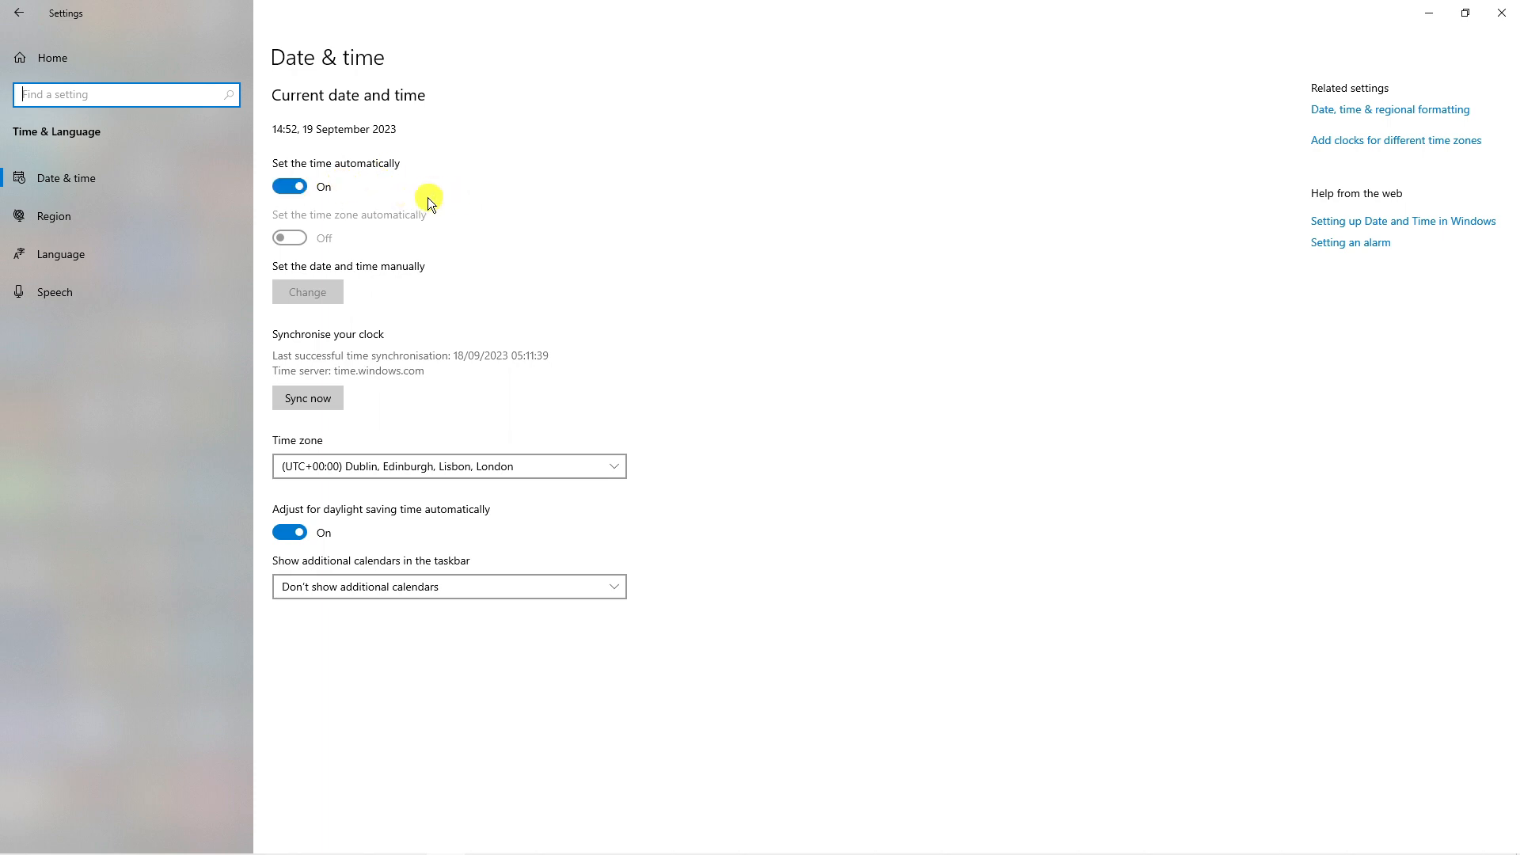
{"action": "mouse_move", "coordinate": [226, 219]}
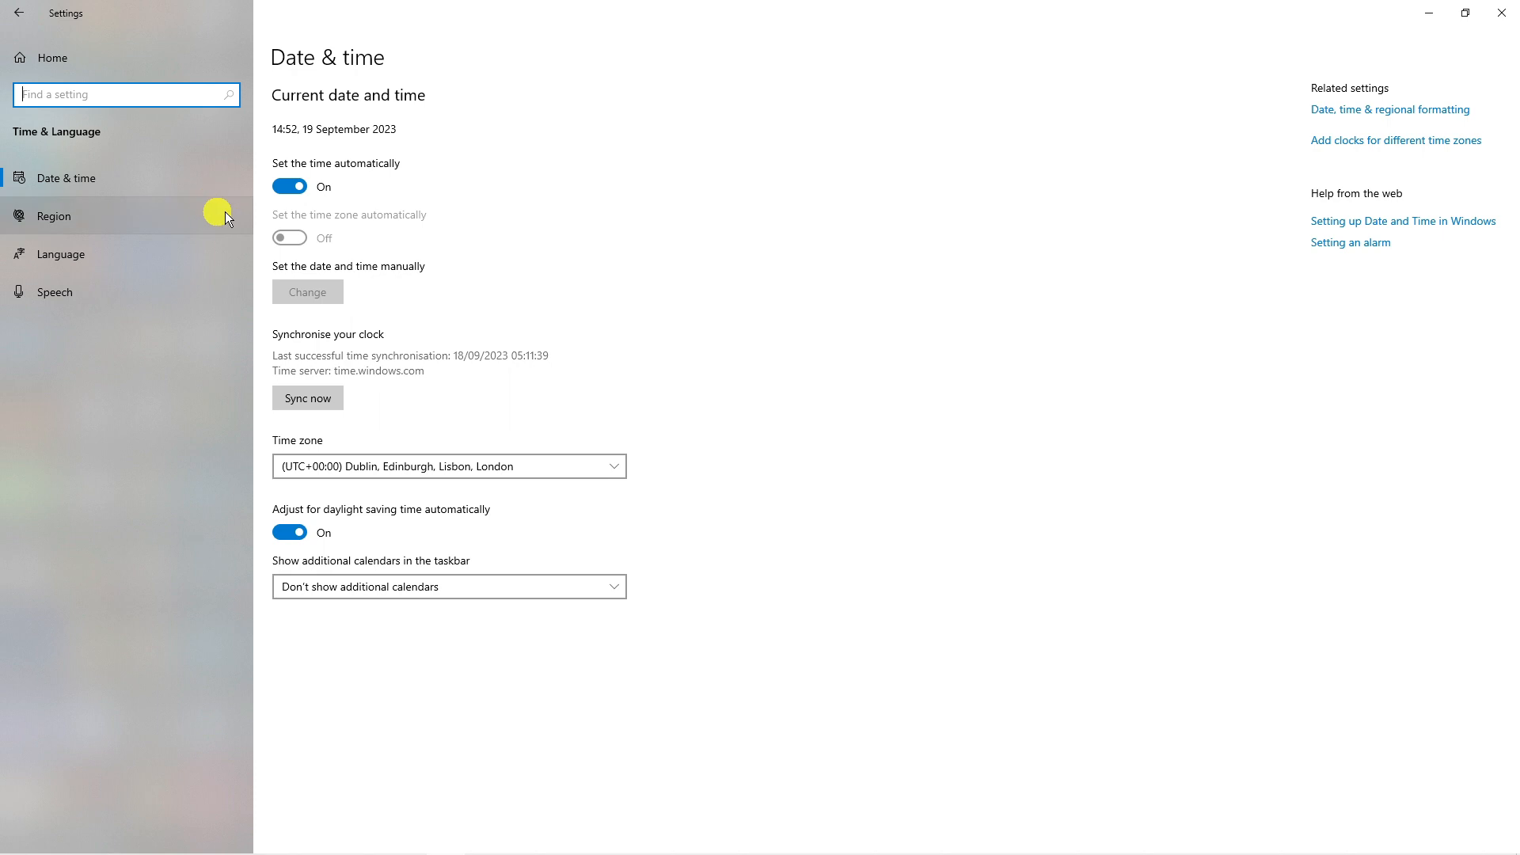
{"action": "left_click", "coordinate": [288, 185]}
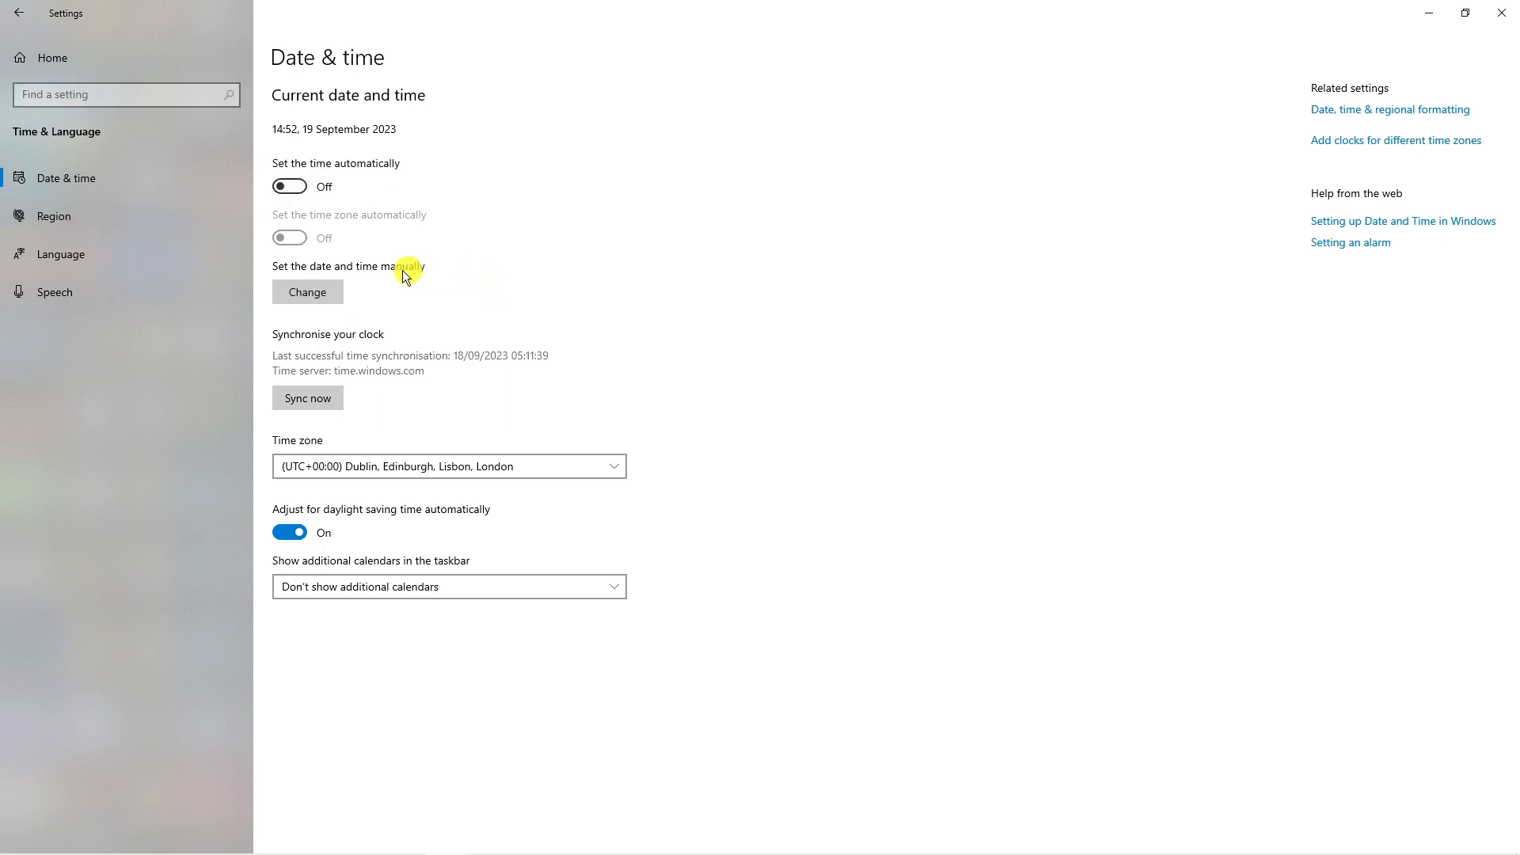
{"action": "left_click", "coordinate": [306, 291]}
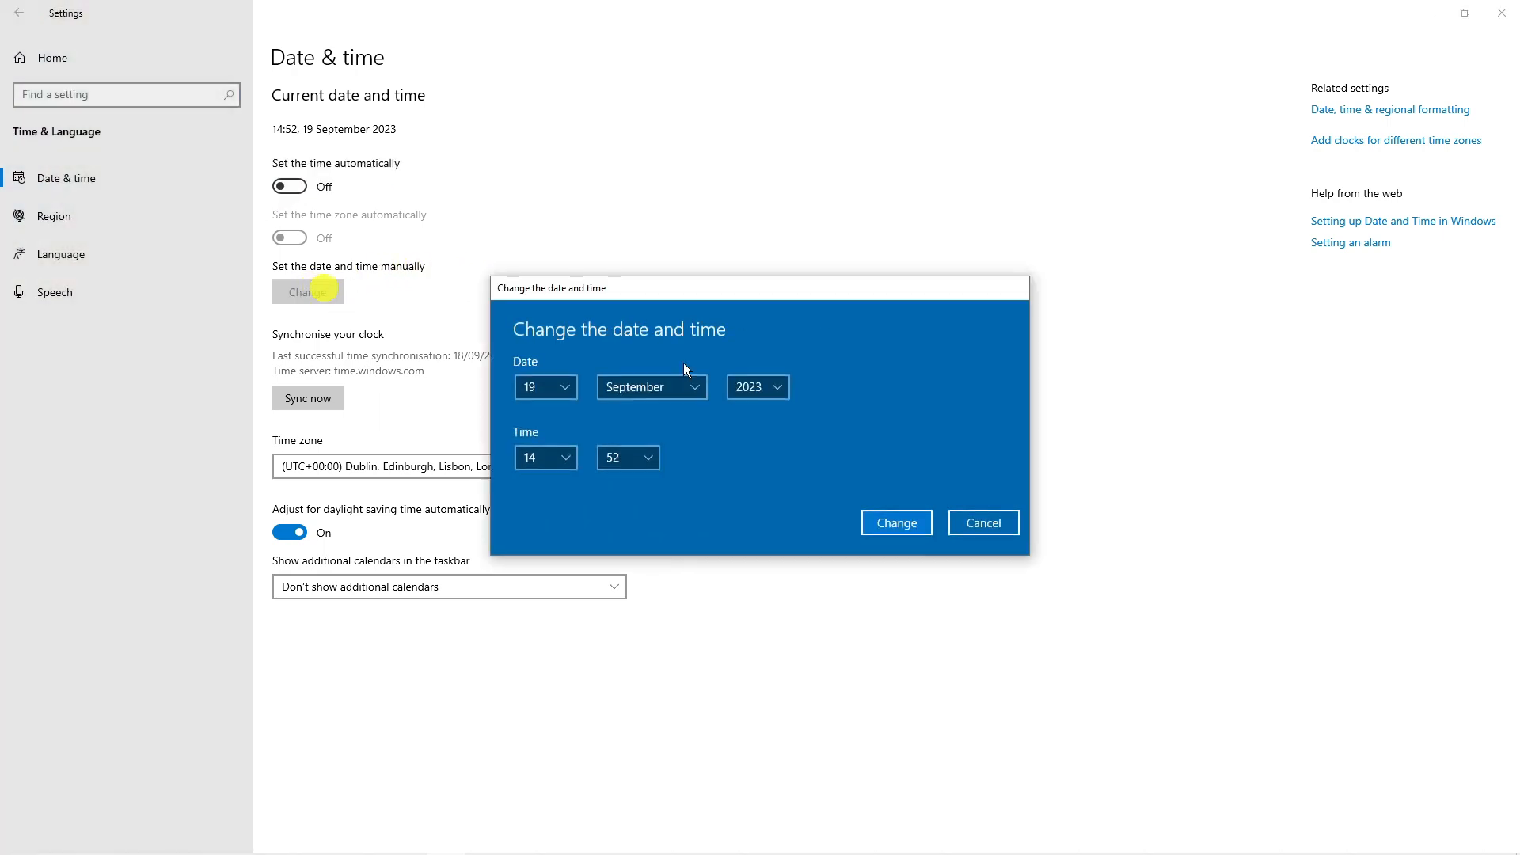
{"action": "mouse_move", "coordinate": [611, 442]}
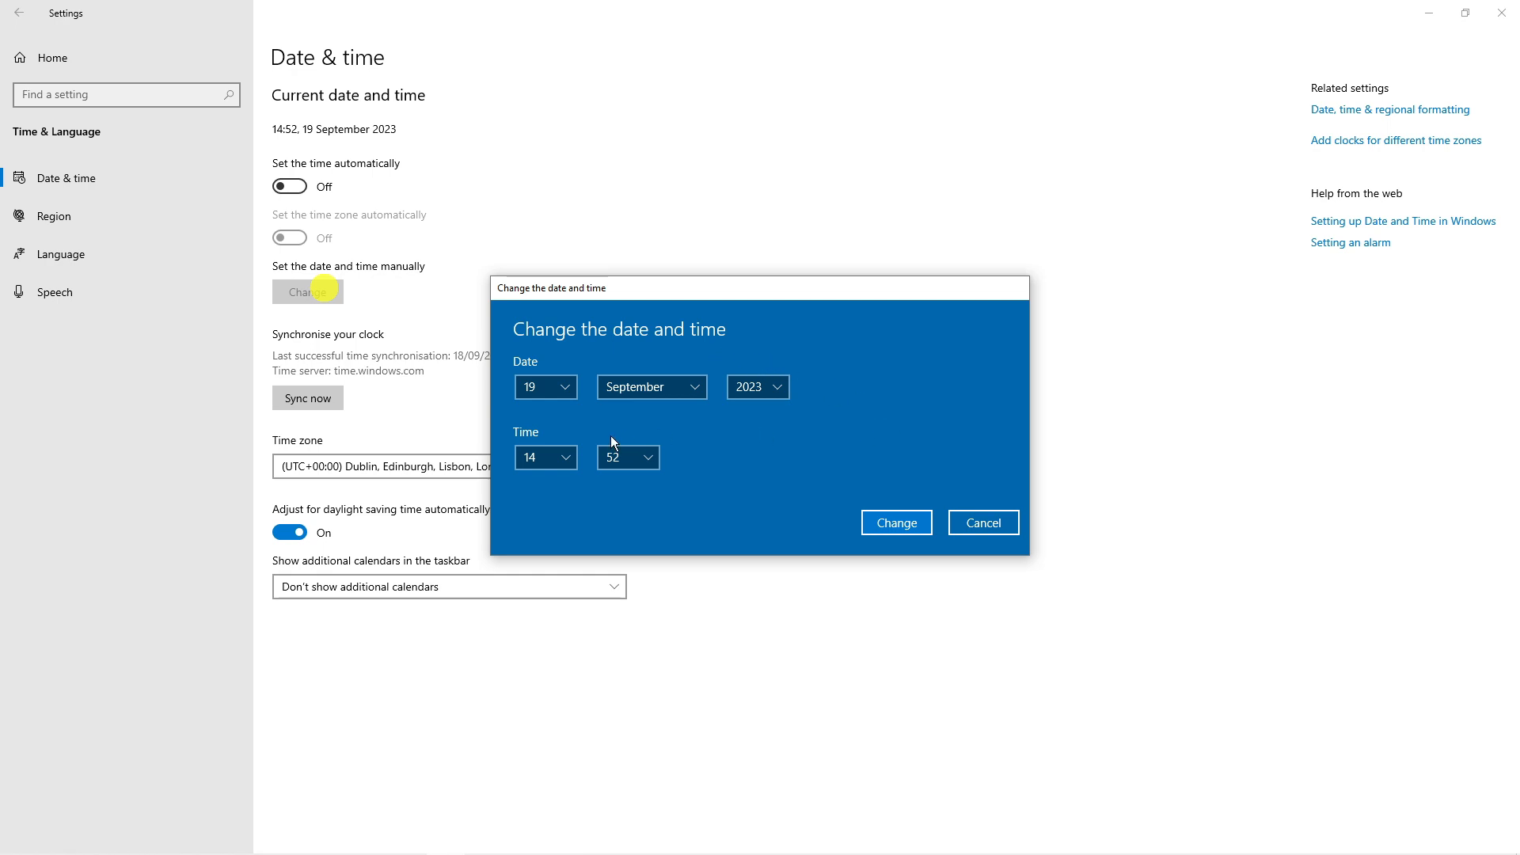
{"action": "left_click", "coordinate": [982, 522]}
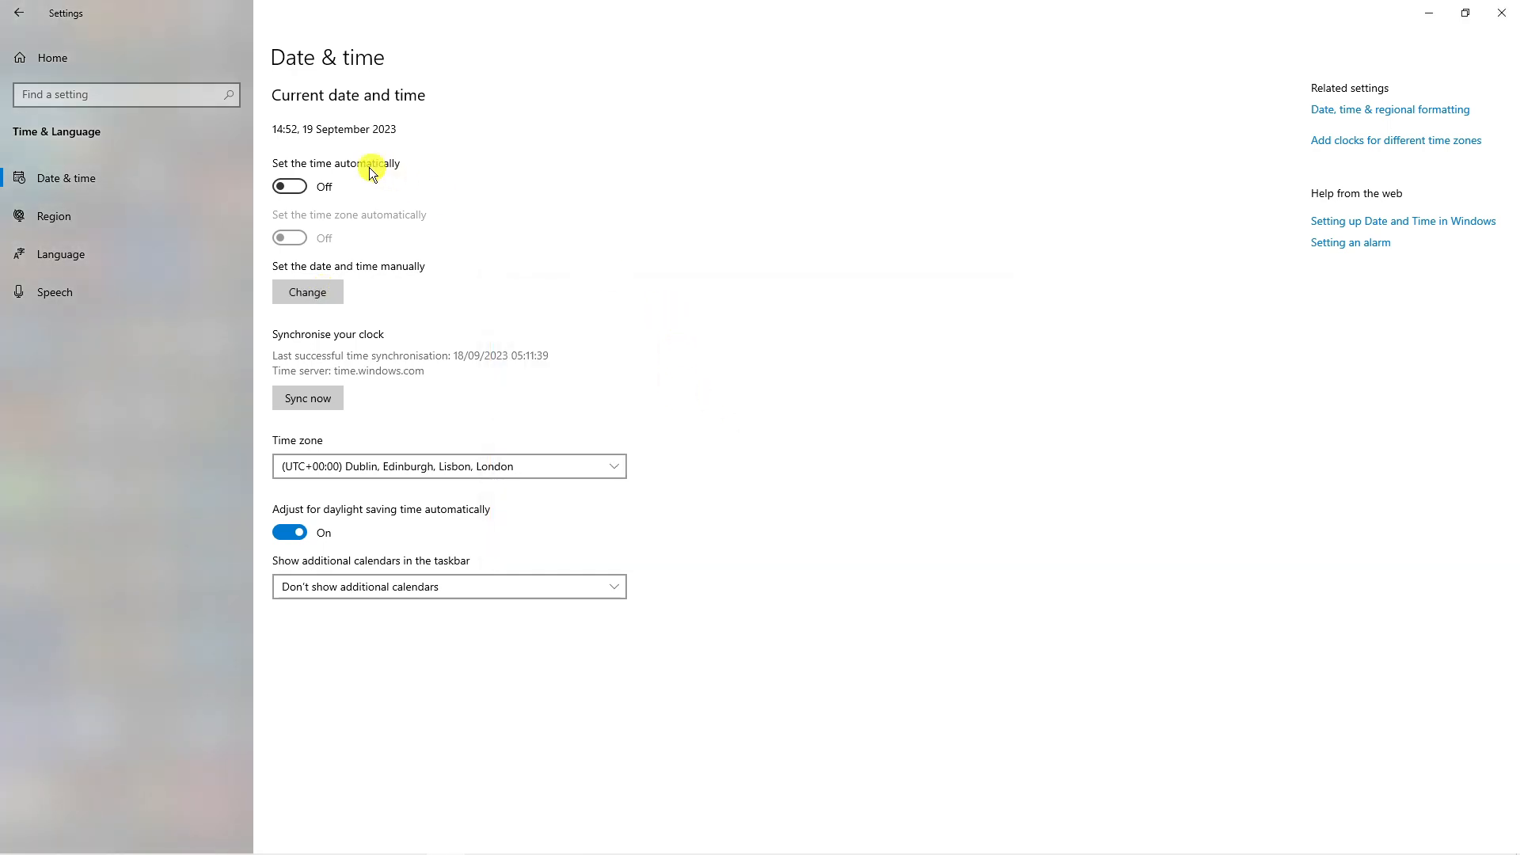
Switch 'Set the time automatically' back on, keeping automatic daylight saving adjustment on.
{"action": "left_click", "coordinate": [288, 187]}
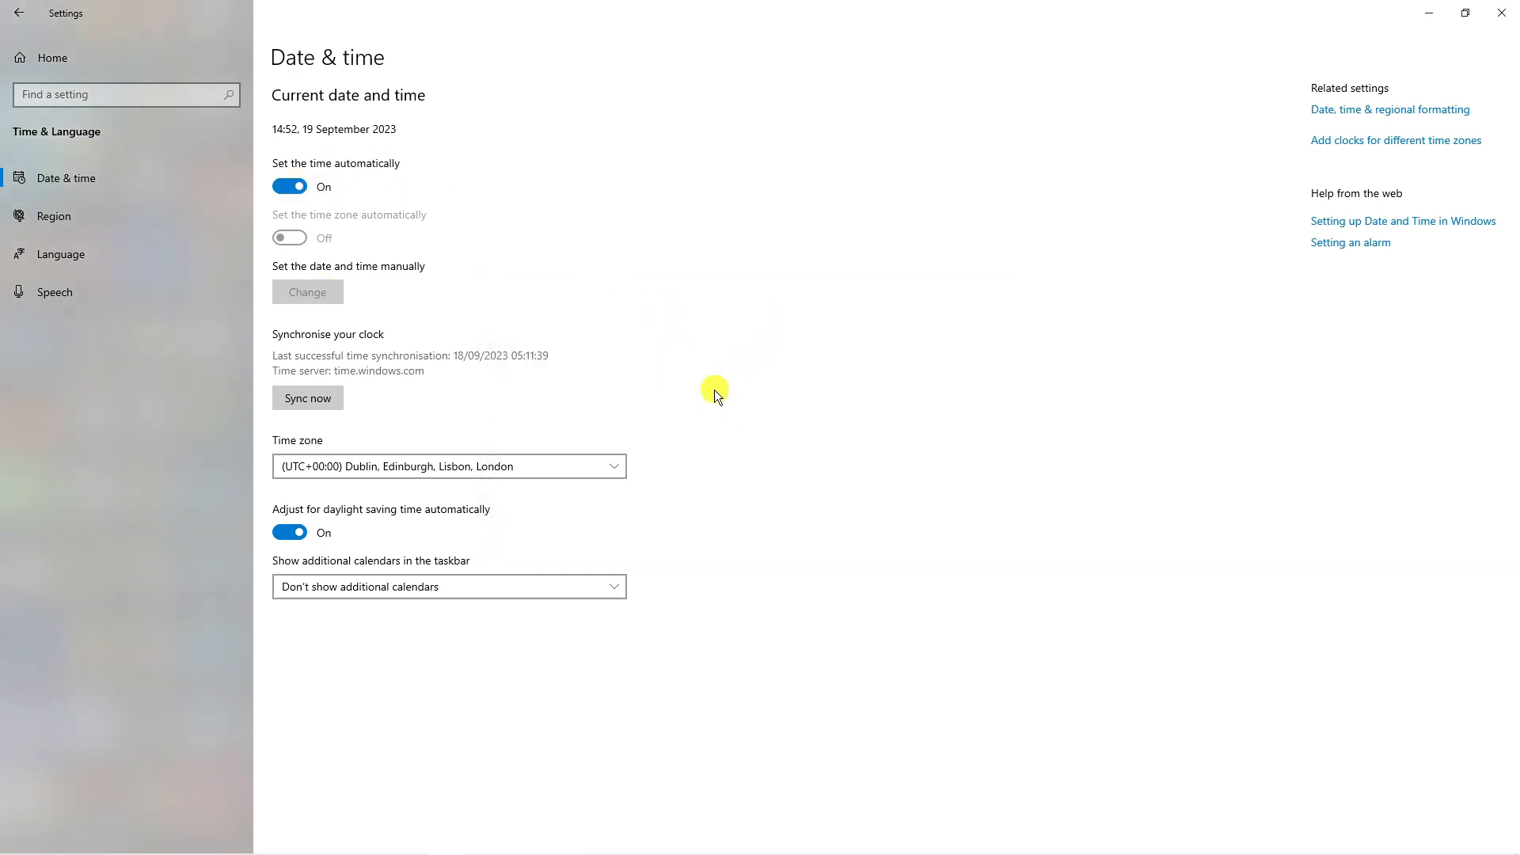
{"action": "mouse_move", "coordinate": [684, 454]}
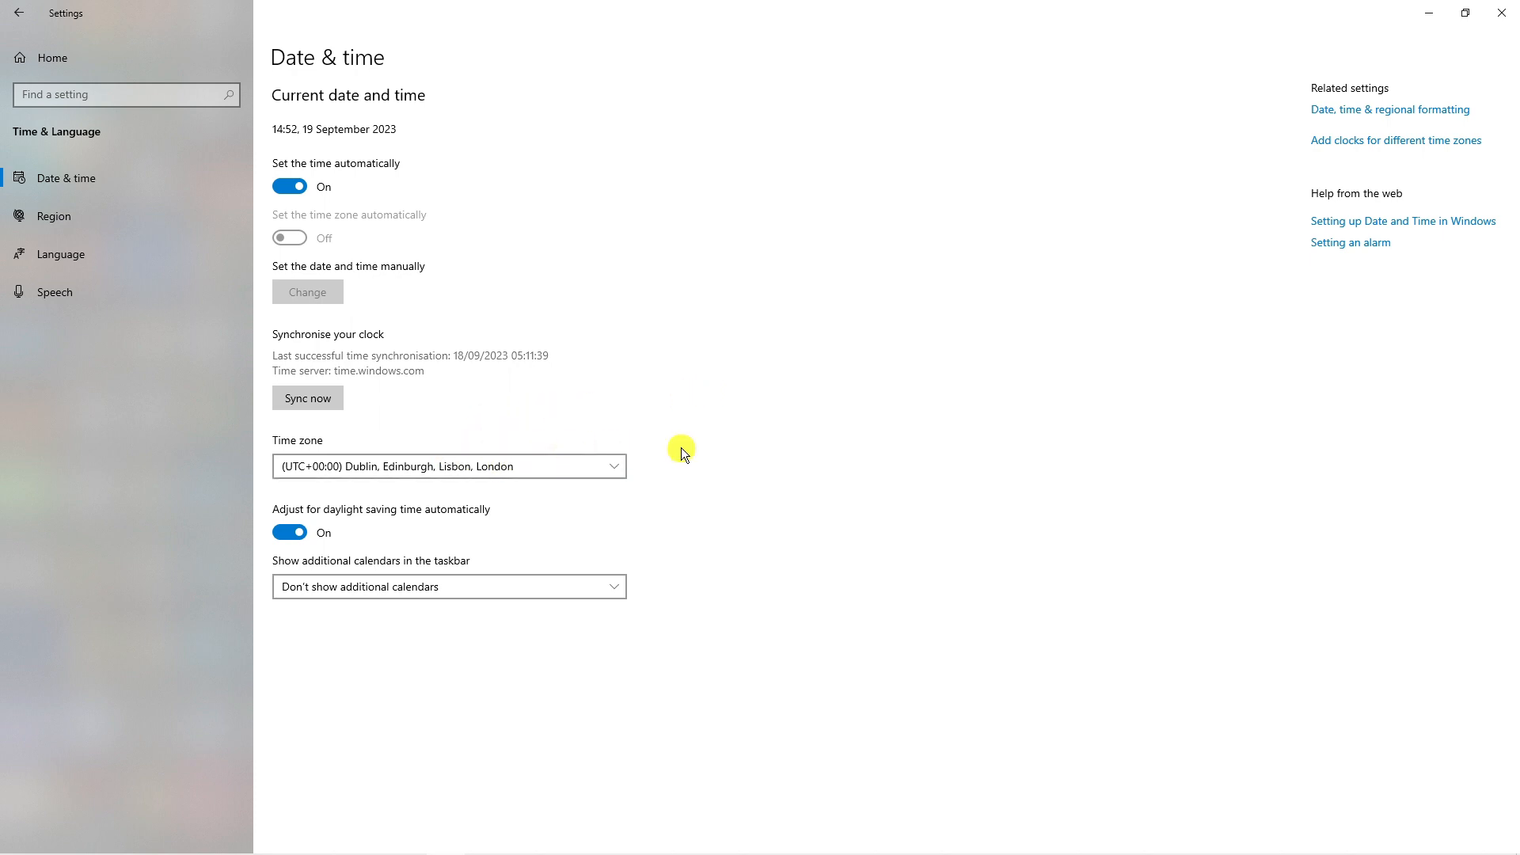
{"action": "mouse_move", "coordinate": [779, 456]}
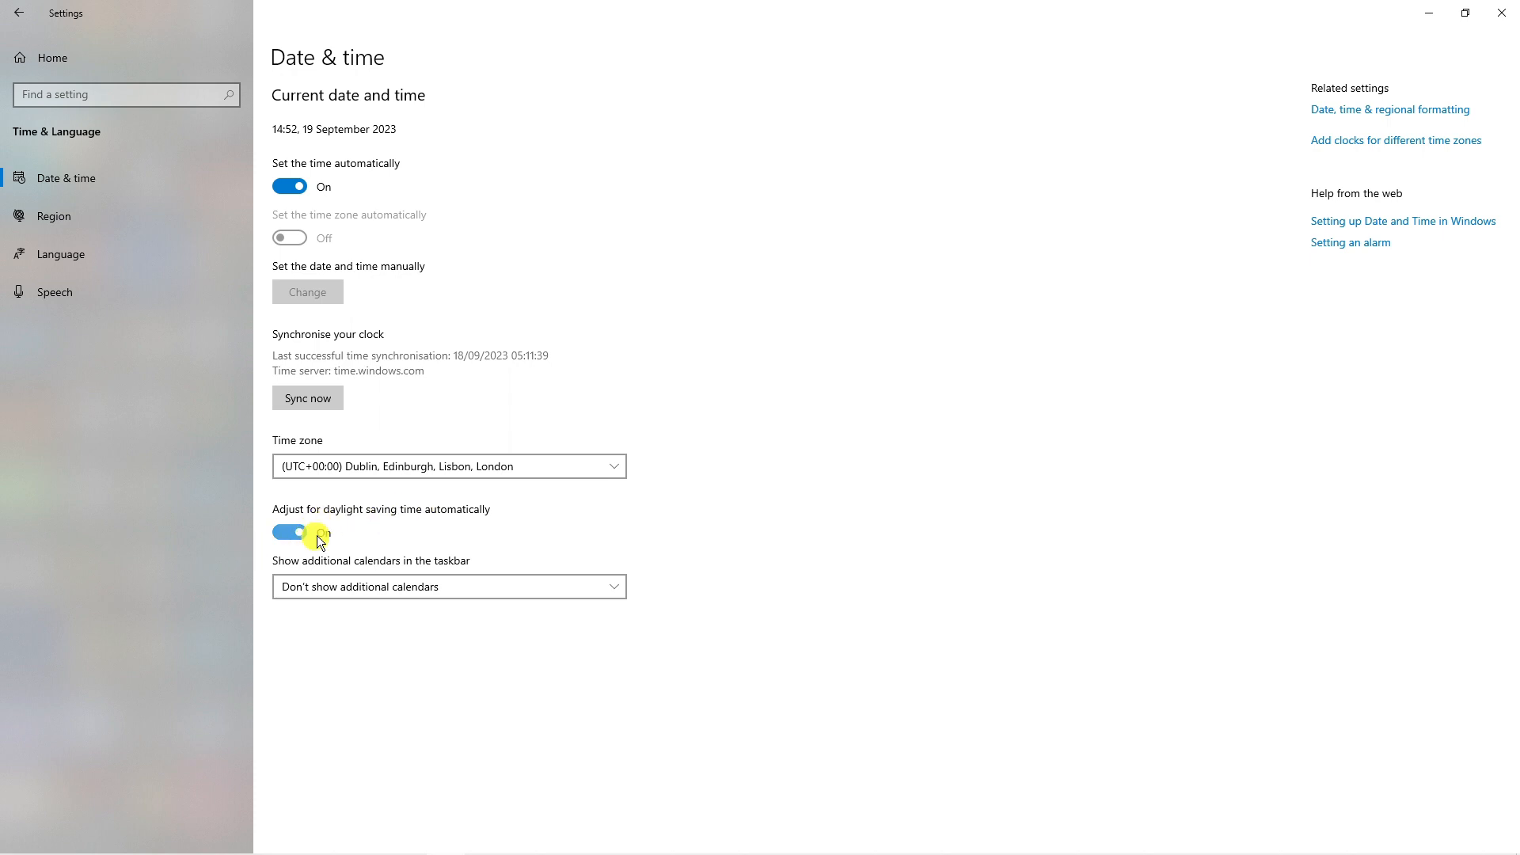
{"action": "left_click", "coordinate": [288, 532]}
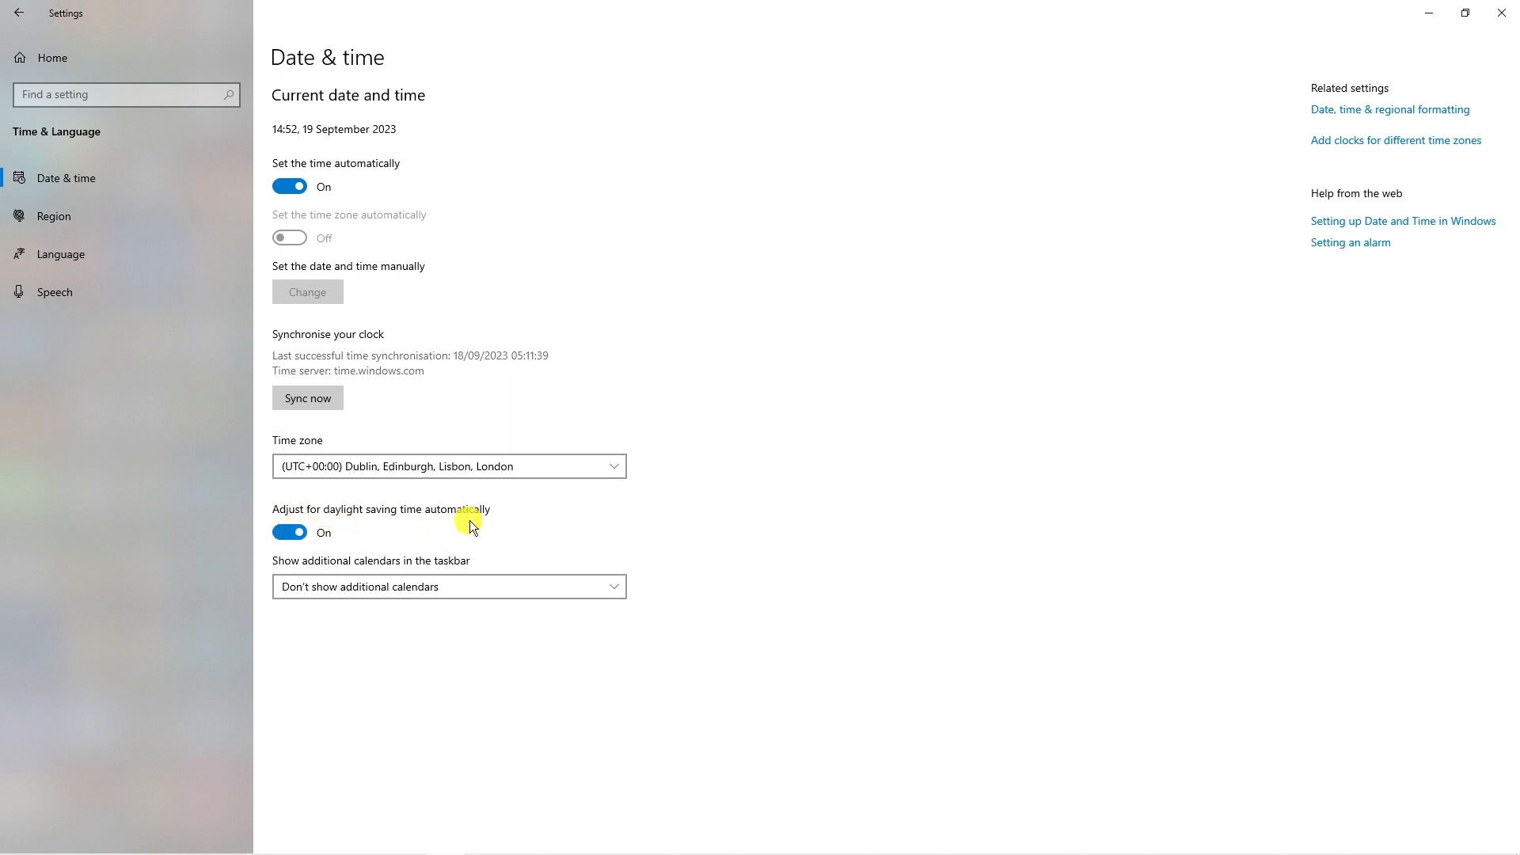
{"action": "mouse_move", "coordinate": [589, 419]}
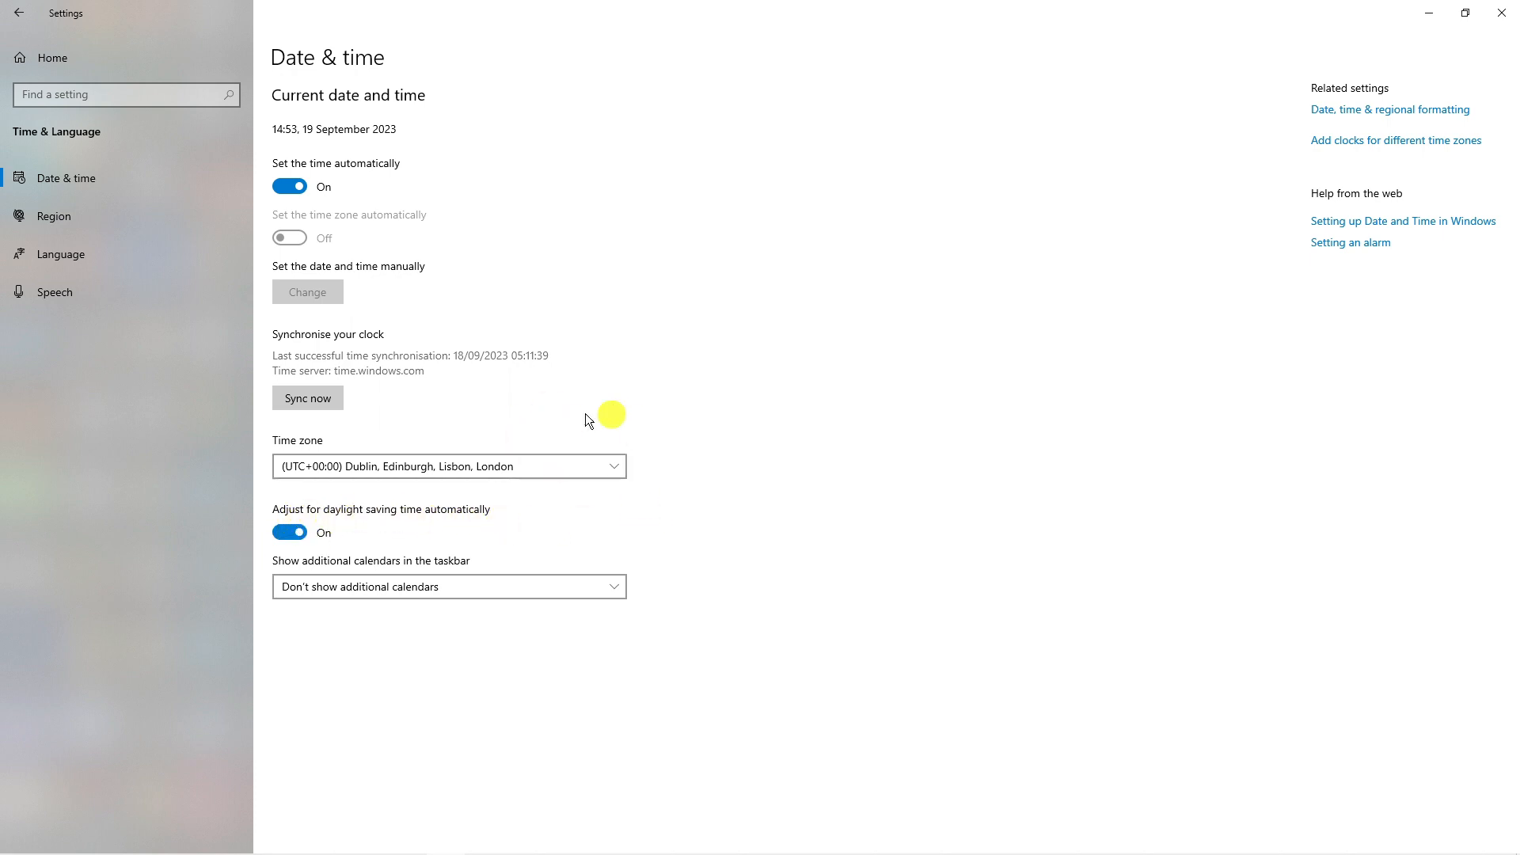
{"action": "mouse_move", "coordinate": [746, 429]}
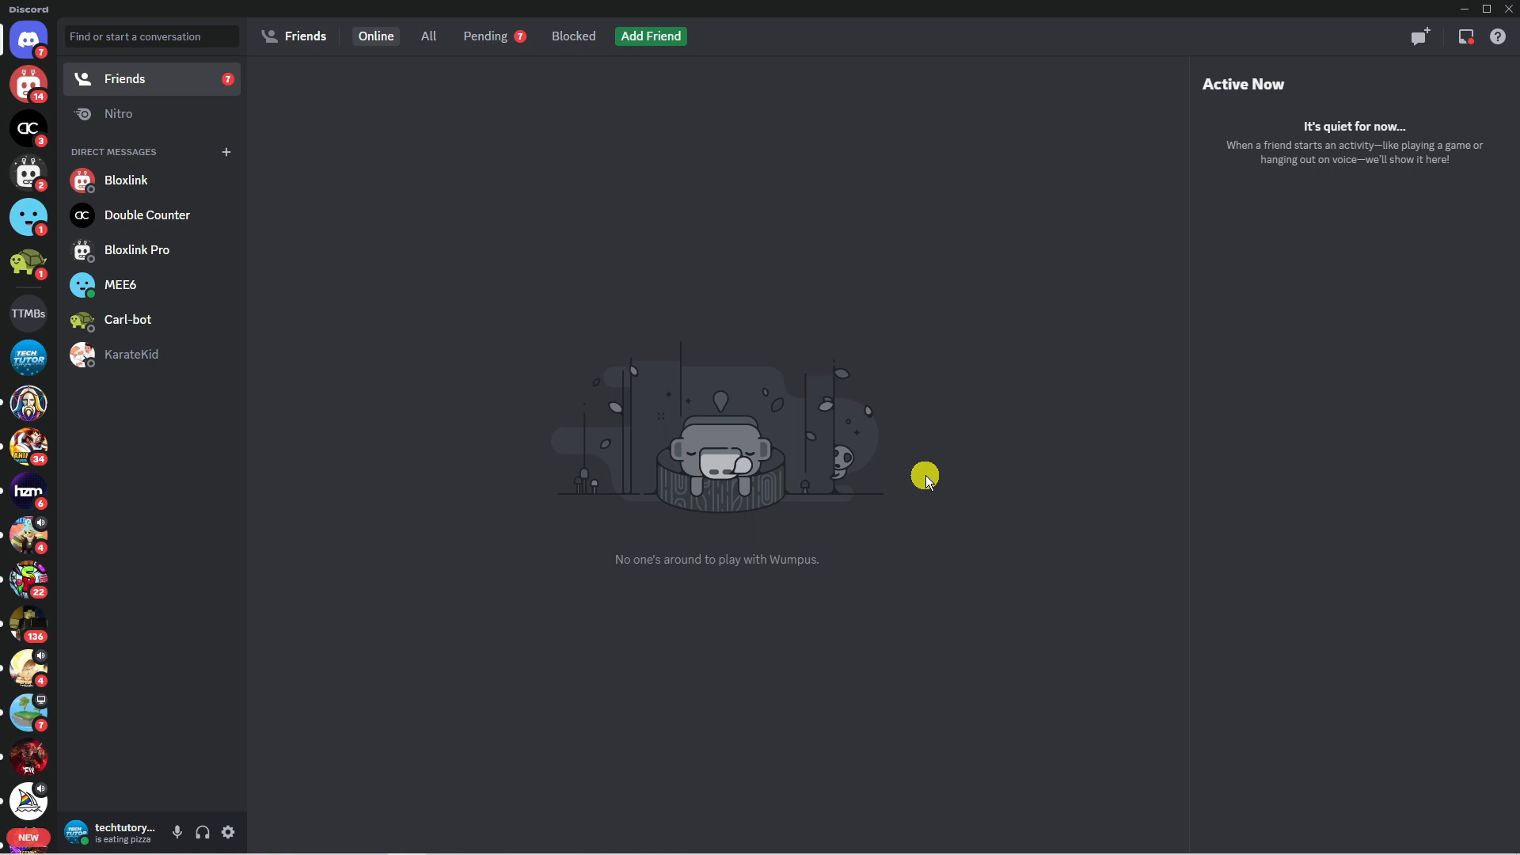
Reload the Discord client with Ctrl+R so it resyncs to the system clock.
{"action": "key", "text": "ctrl+r"}
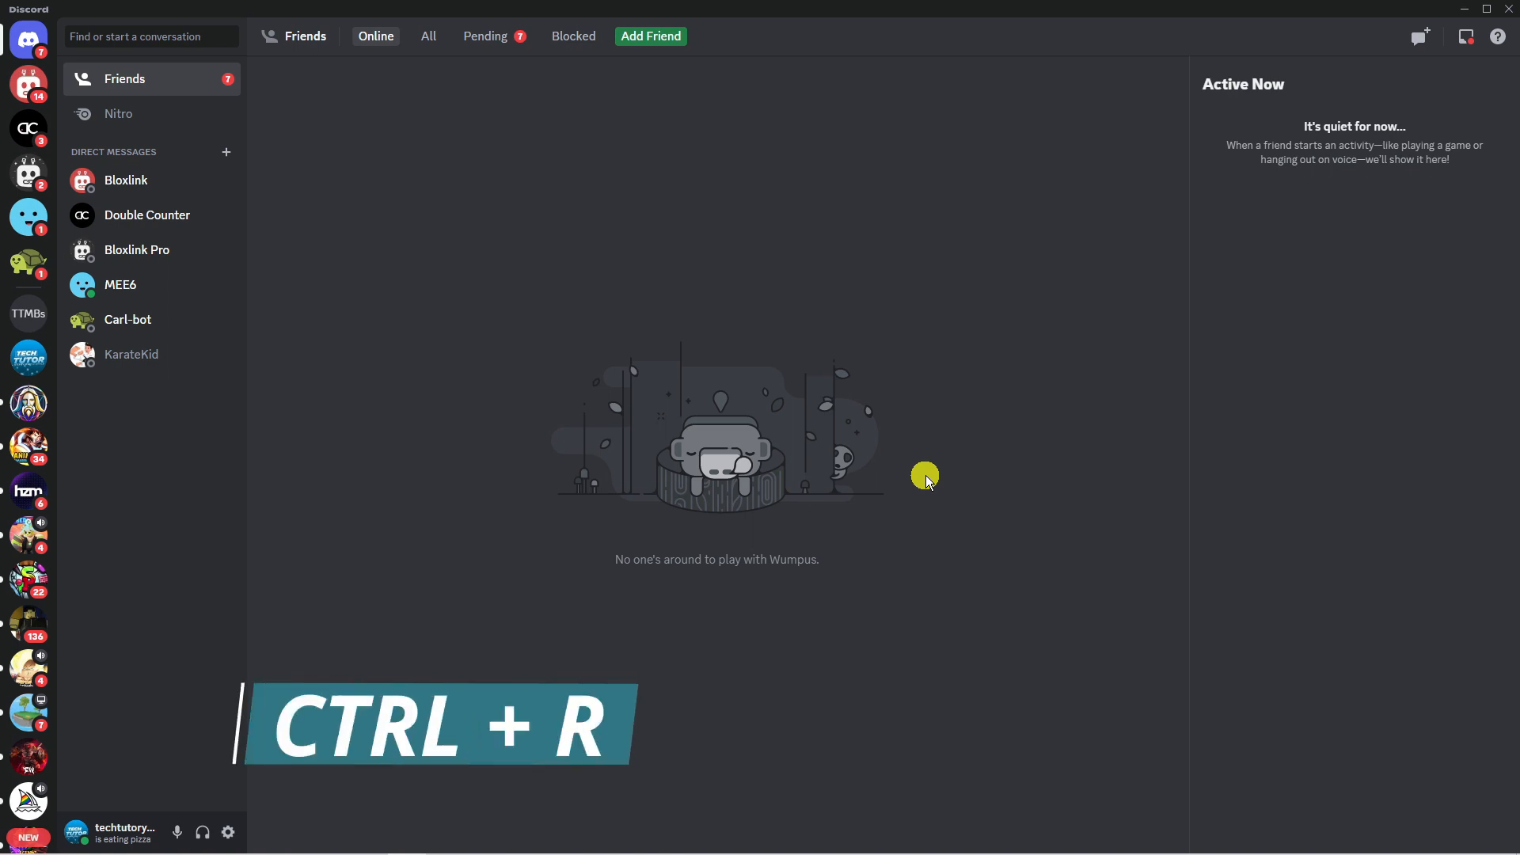
{"action": "key", "text": "ctrl+r"}
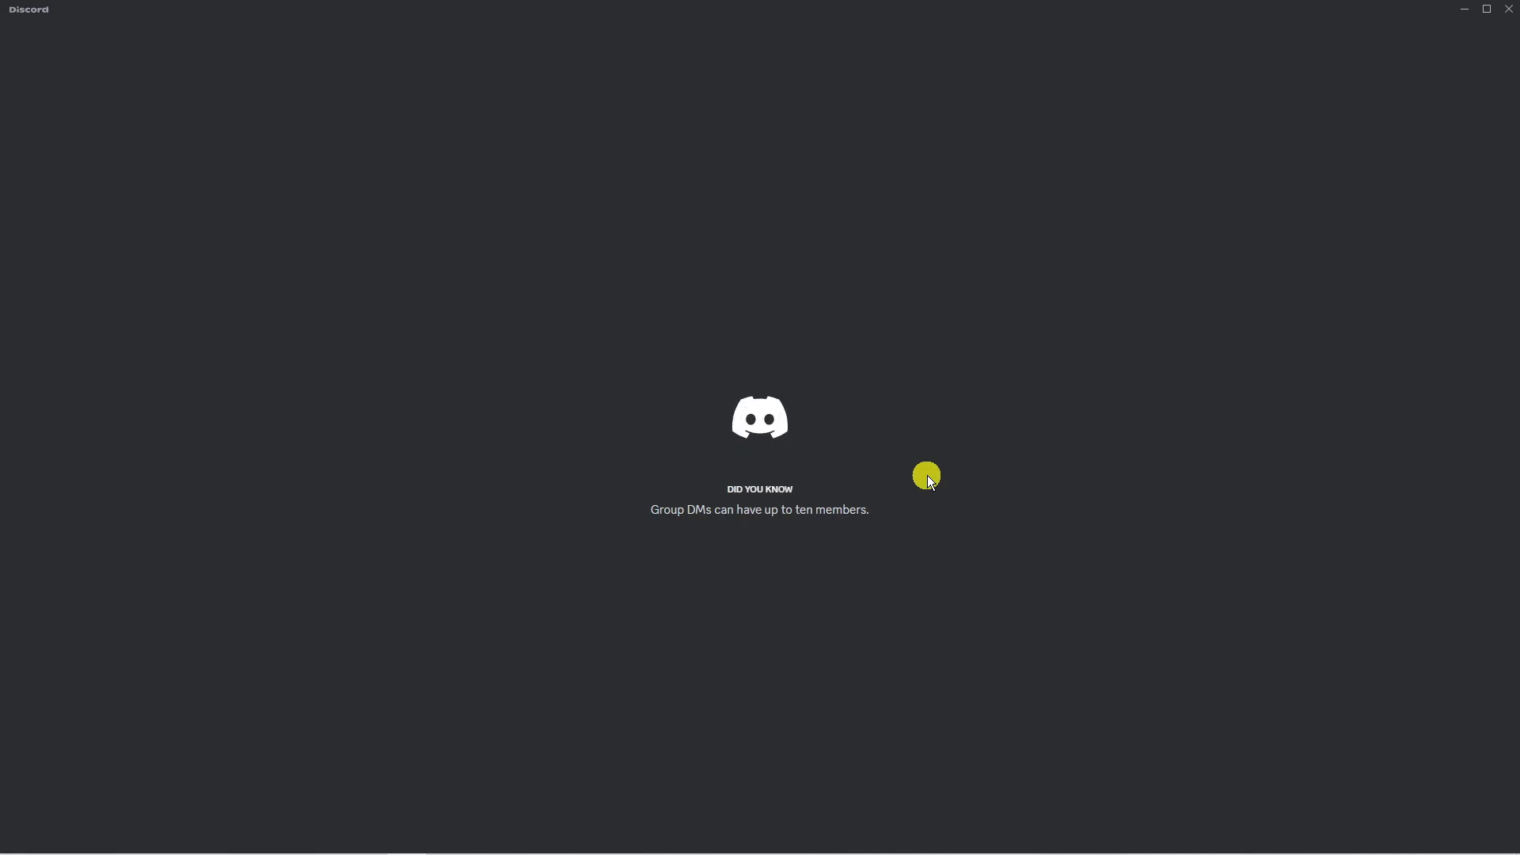